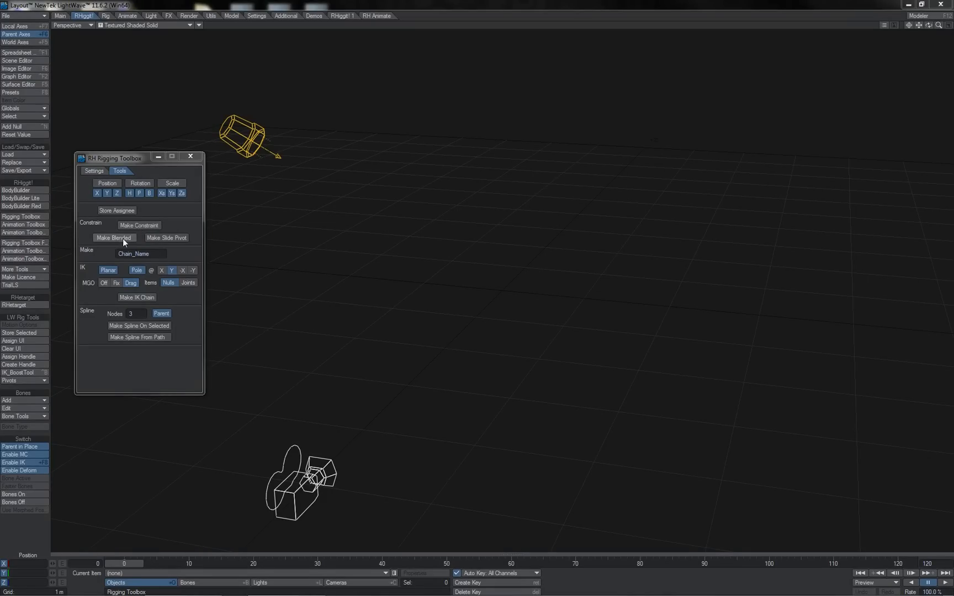
{"action": "mouse_move", "coordinate": [119, 246]}
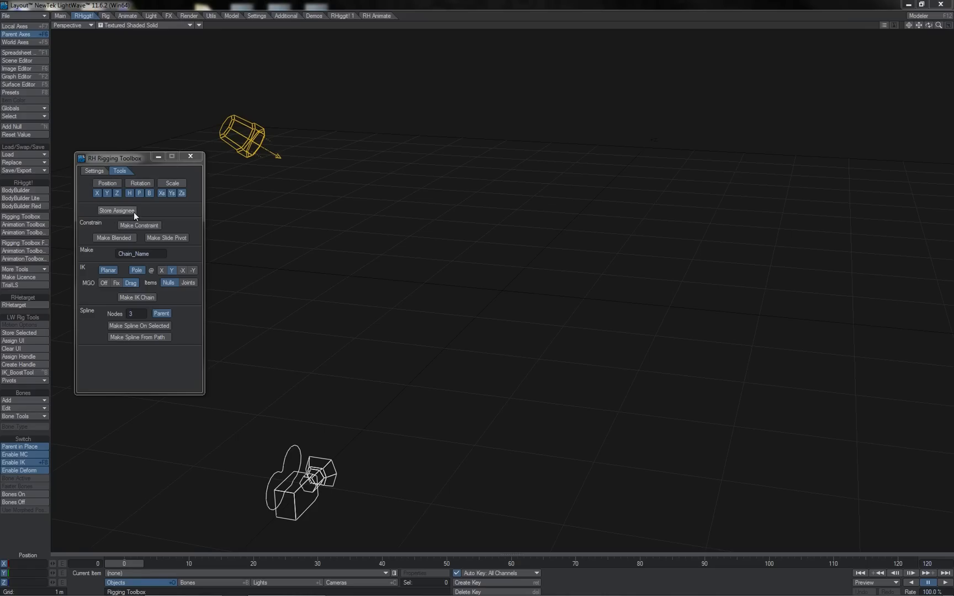
{"action": "mouse_move", "coordinate": [112, 222]}
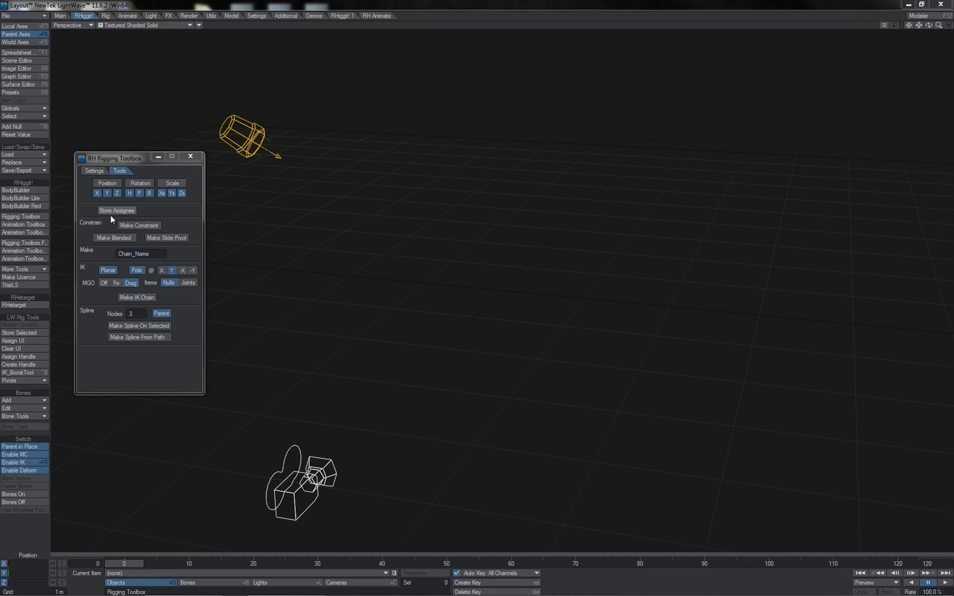
Step: Show the RH Rigging Toolbox Settings options for assigns, controls, IK and null shapes
{"action": "left_click", "coordinate": [94, 171]}
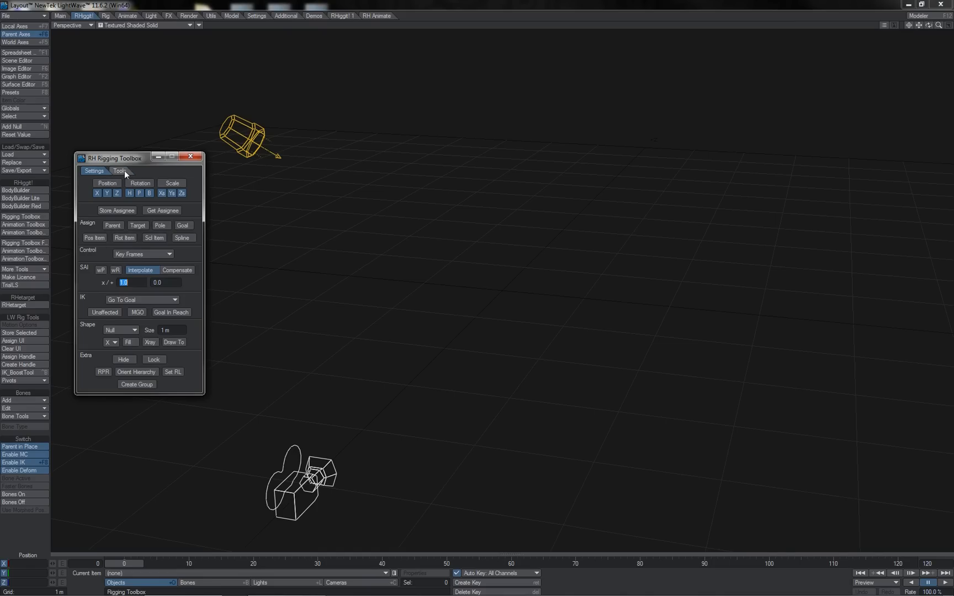
Step: Build a Camera_Constraint control null linking the camera to the light from the Tools tab
{"action": "left_click", "coordinate": [119, 170]}
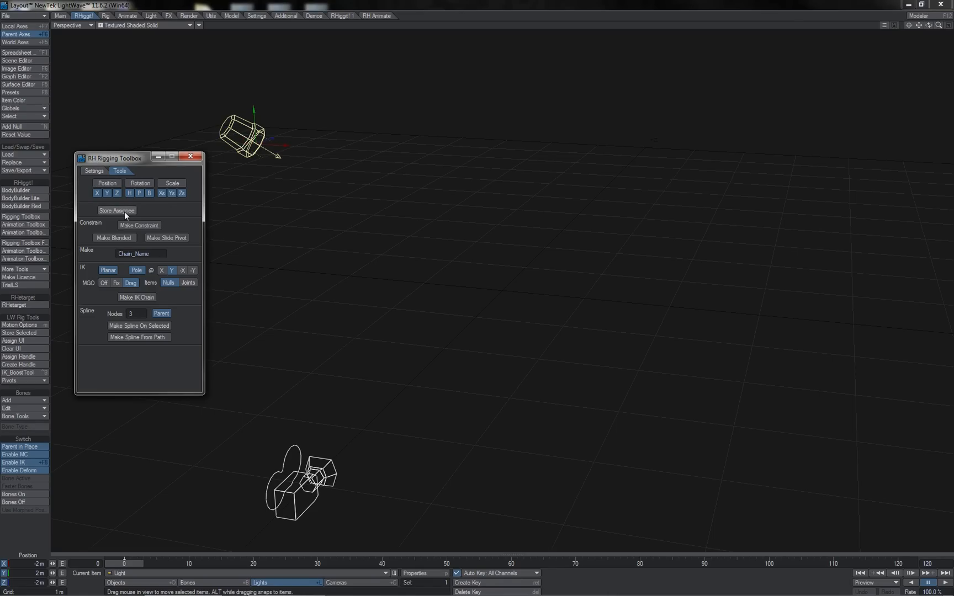
{"action": "mouse_move", "coordinate": [149, 211]}
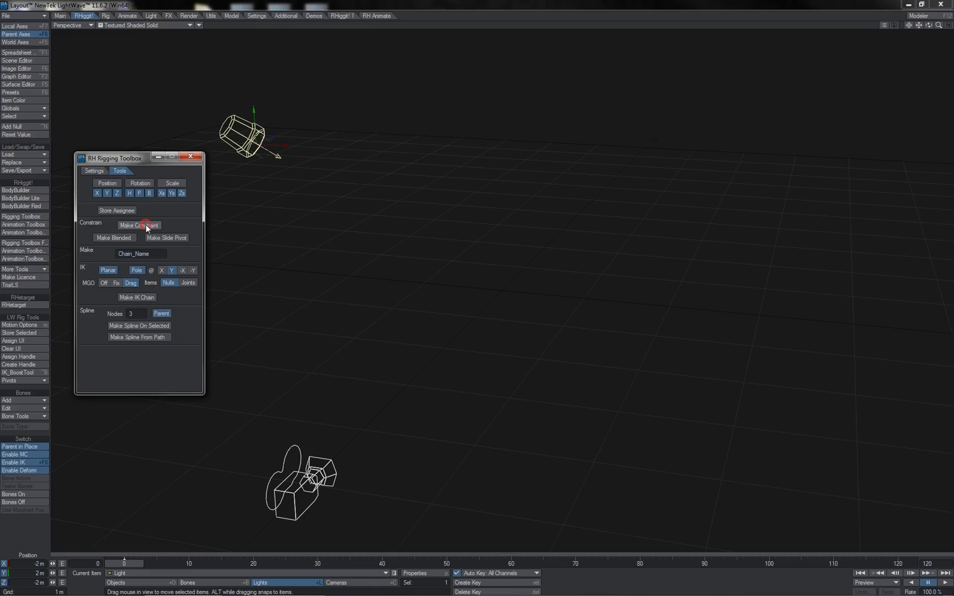
{"action": "left_click", "coordinate": [139, 225]}
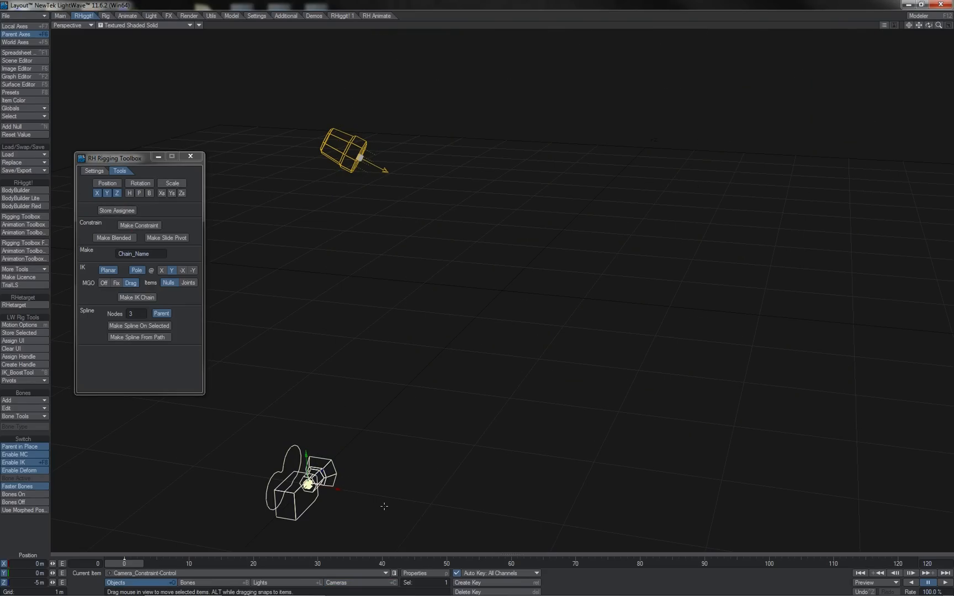
Step: Drag the Camera_Constraint control null to a new spot so the light follows
{"action": "left_click_drag", "start_coordinate": [306, 482], "coordinate": [383, 351]}
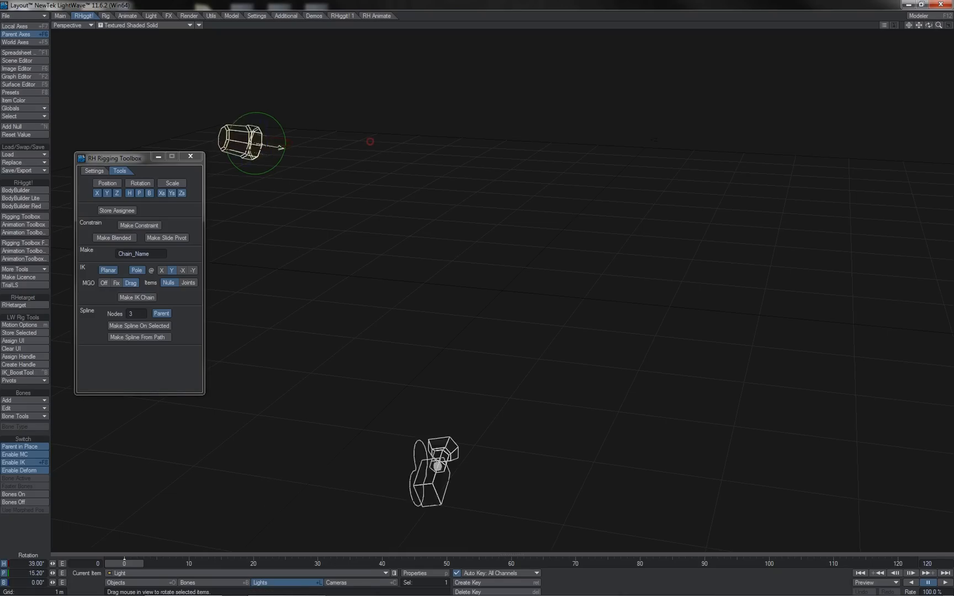
Step: Rotate the light's heading and pitch to aim it in a new direction
{"action": "left_click_drag", "start_coordinate": [432, 469], "coordinate": [323, 487]}
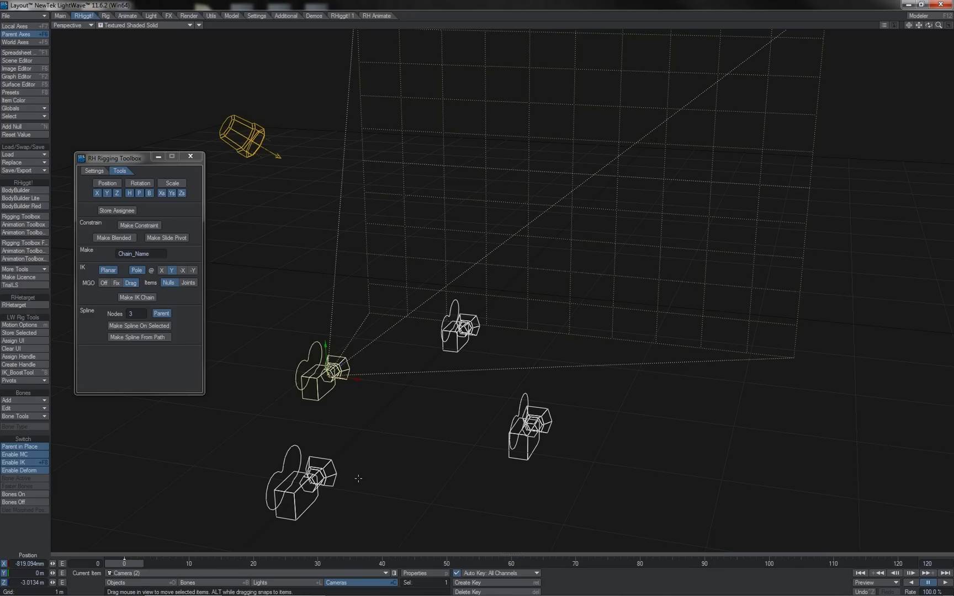
{"action": "mouse_move", "coordinate": [252, 305]}
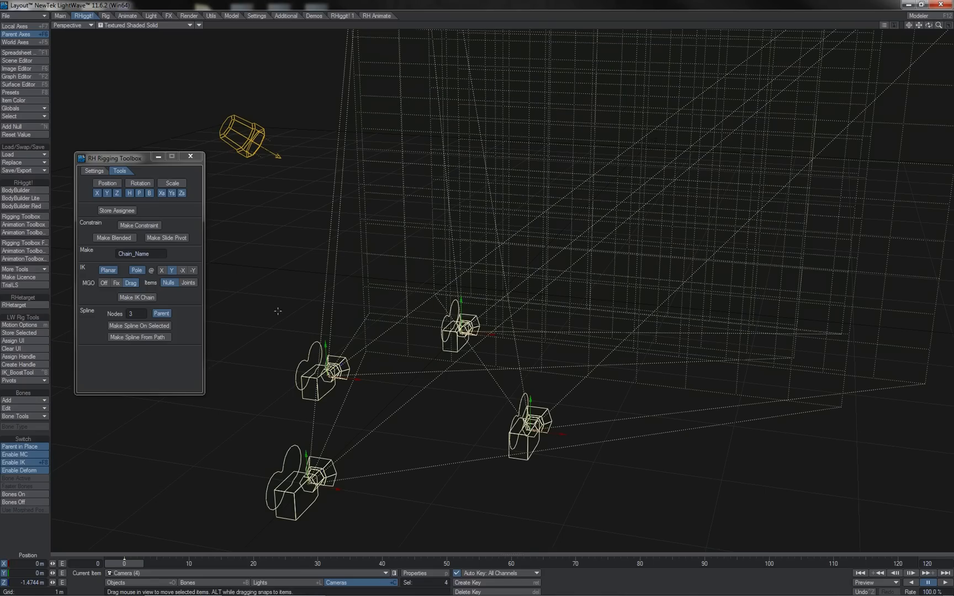
{"action": "mouse_move", "coordinate": [221, 293]}
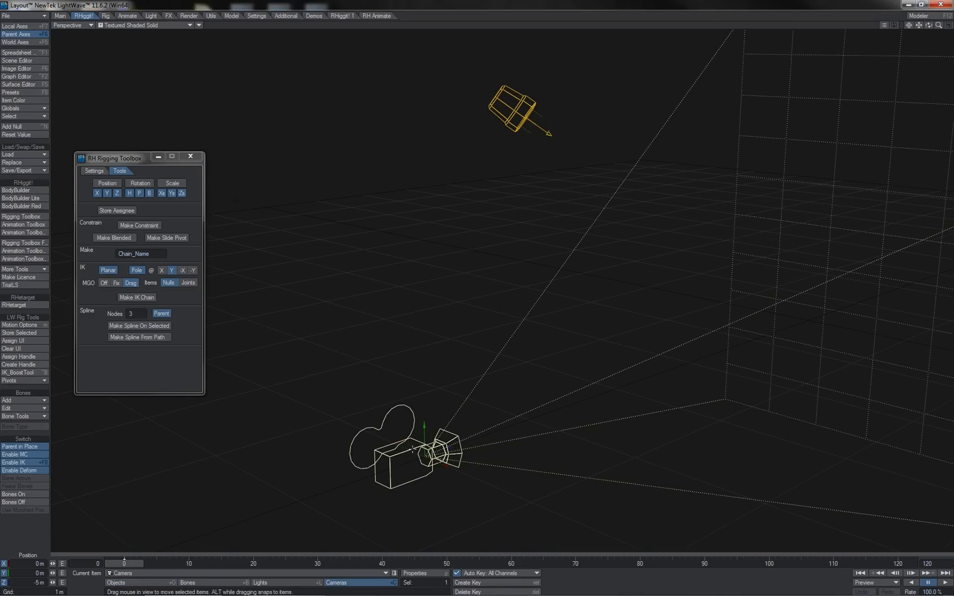
Step: Make a blended constraint on the light and rotate its Light_Constraint-Control-Blend item
{"action": "left_click", "coordinate": [116, 210]}
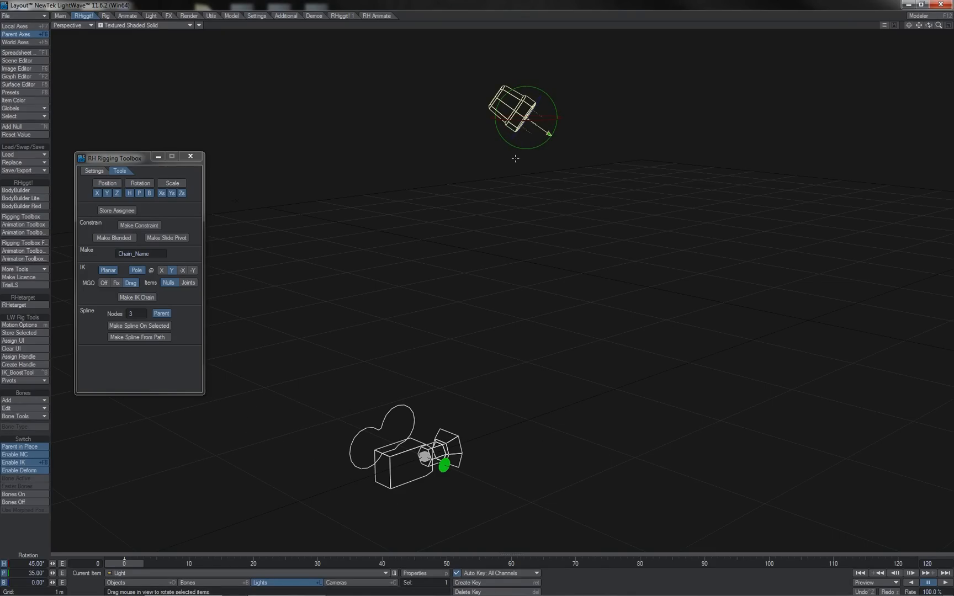
{"action": "mouse_move", "coordinate": [521, 83]}
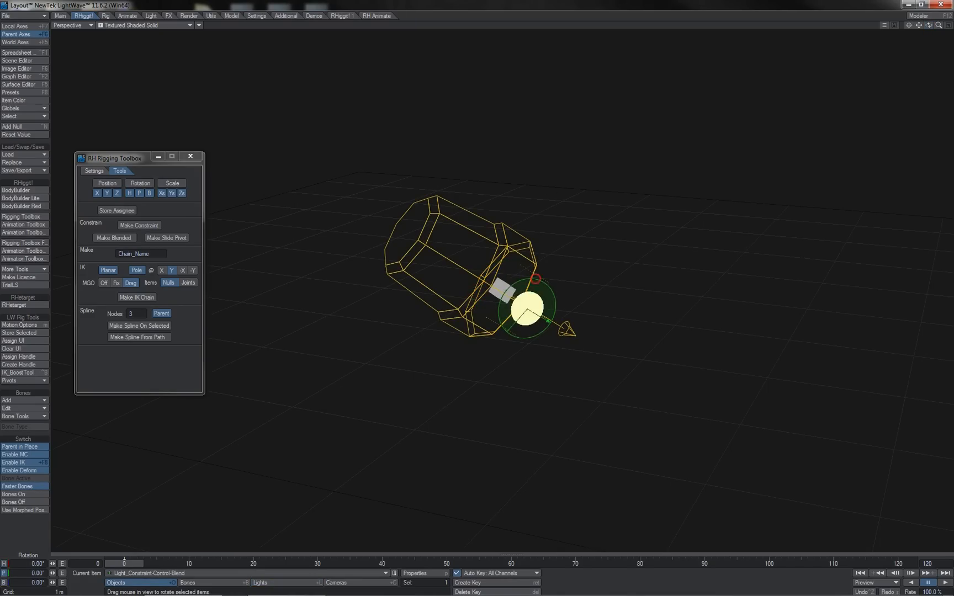
{"action": "left_click_drag", "start_coordinate": [536, 292], "coordinate": [523, 264]}
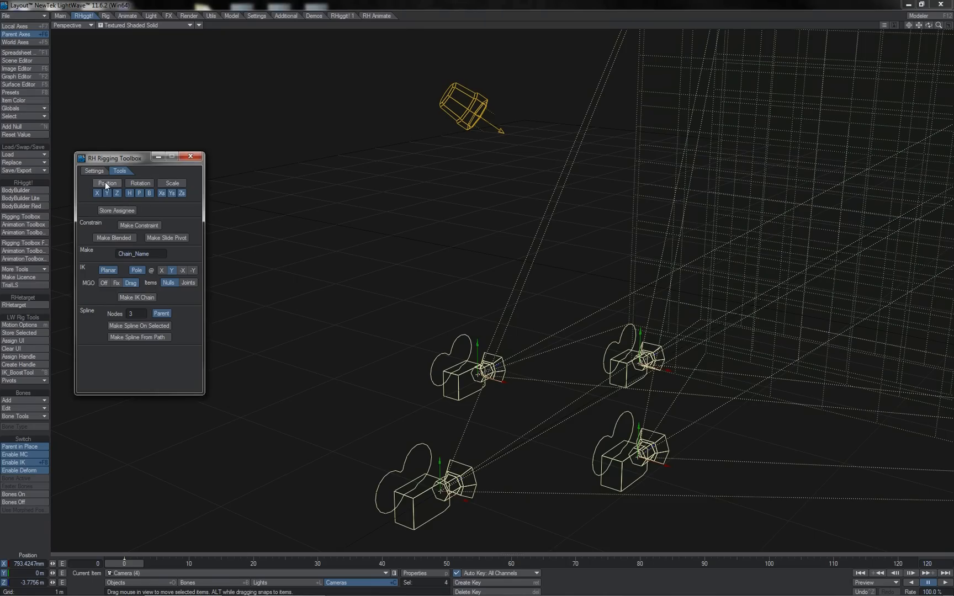
Step: Constrain the four cameras to the light, then rotate the light above them
{"action": "left_click", "coordinate": [171, 183]}
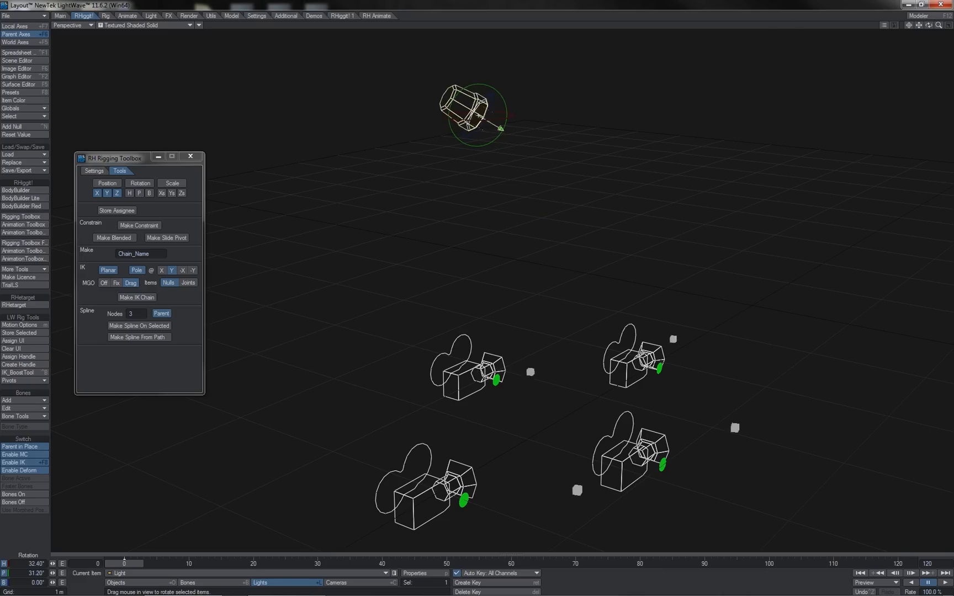
{"action": "left_click_drag", "start_coordinate": [475, 114], "coordinate": [547, 297]}
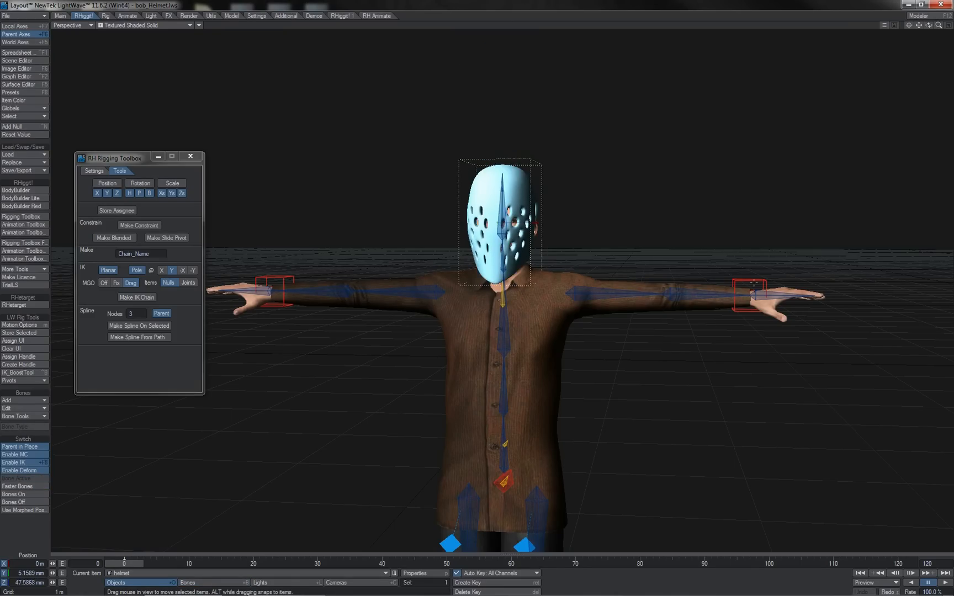
Step: Pick Lft_Arm1_IKG_bob and pose the arm so the hand touches the helmet
{"action": "left_click", "coordinate": [752, 289]}
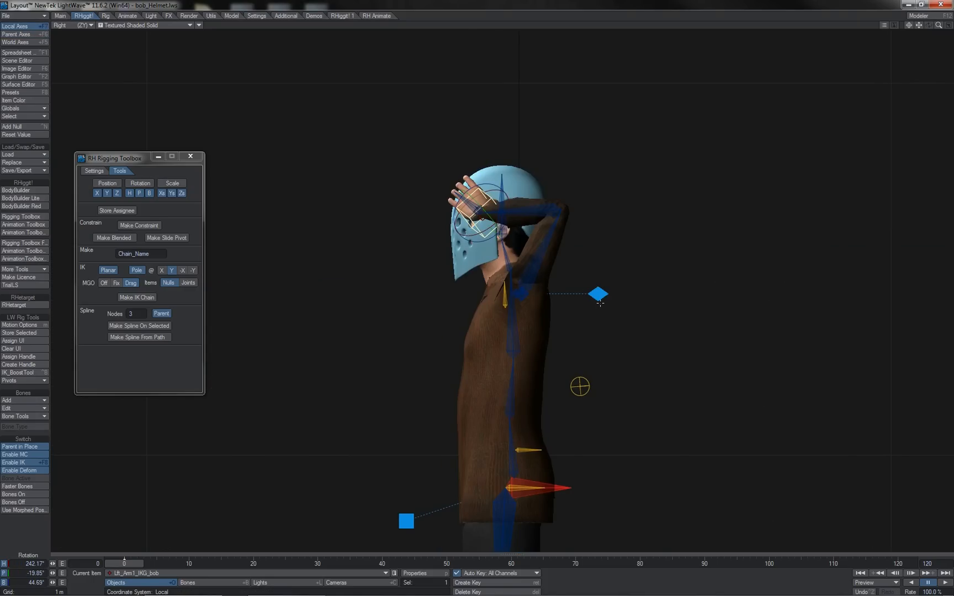
Step: In Perspective view, blend-constrain the helmet to Lft_Wrist1_bob
{"action": "left_click", "coordinate": [71, 25]}
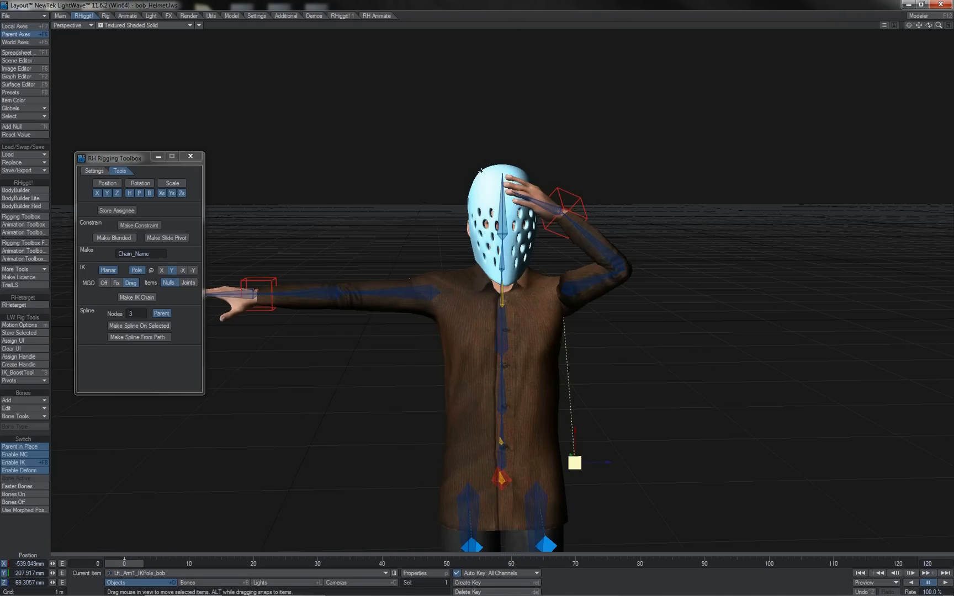
{"action": "left_click", "coordinate": [502, 225]}
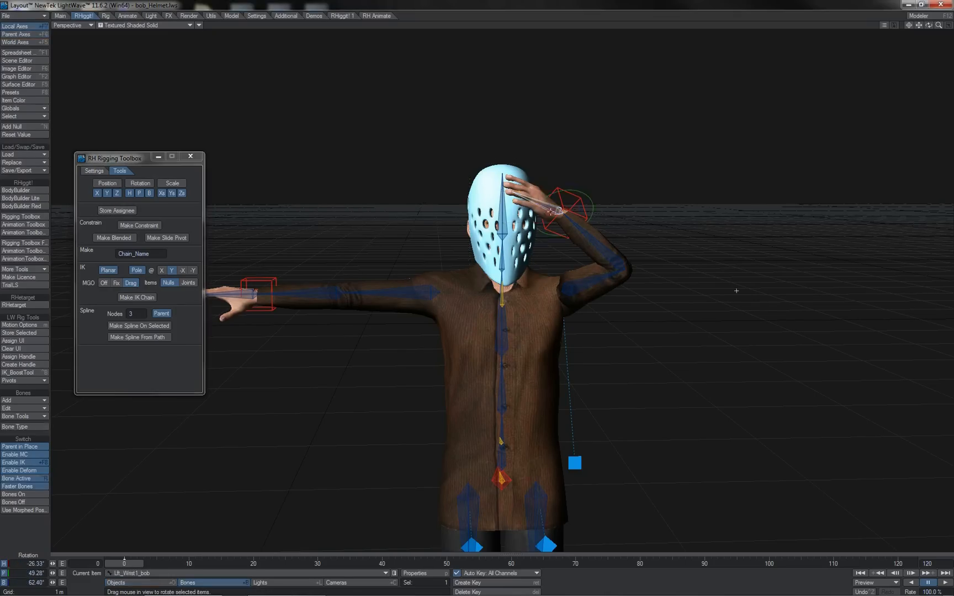
{"action": "left_click", "coordinate": [502, 226]}
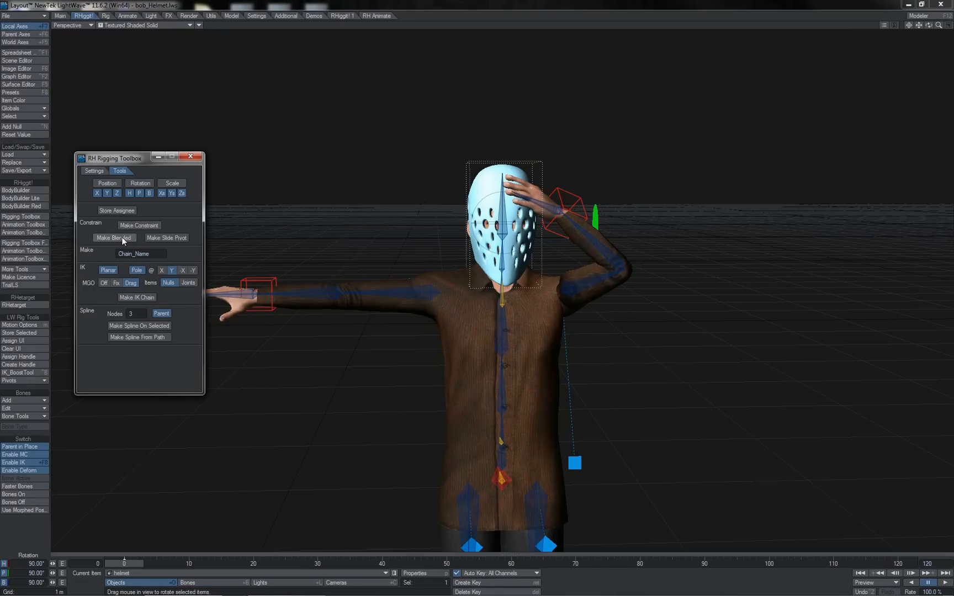
{"action": "left_click", "coordinate": [114, 238]}
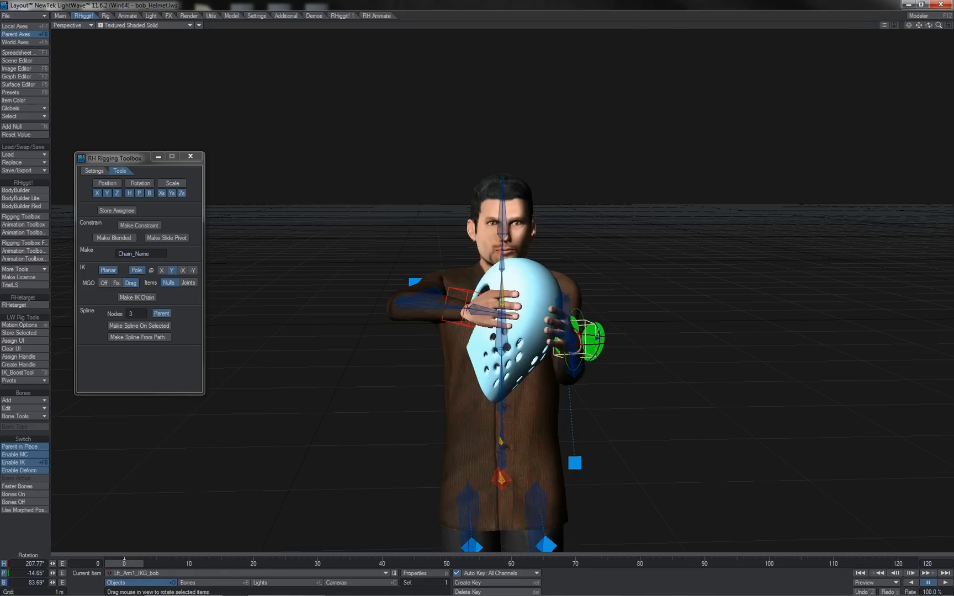
Step: Move Lft_Arm1_IKG_bob so the held helmet comes down in front of the face
{"action": "left_click", "coordinate": [586, 334]}
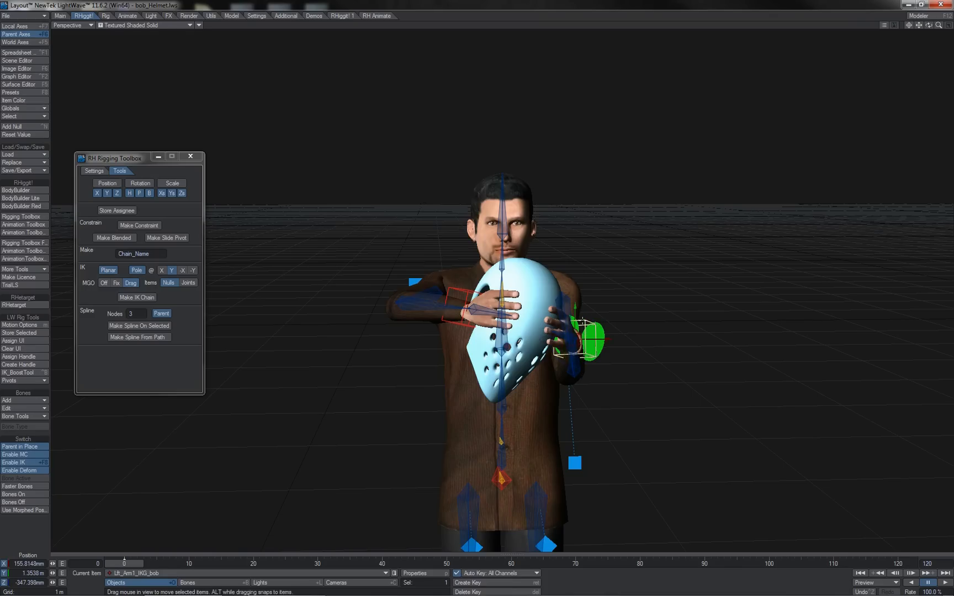
{"action": "left_click_drag", "start_coordinate": [587, 325], "coordinate": [645, 338]}
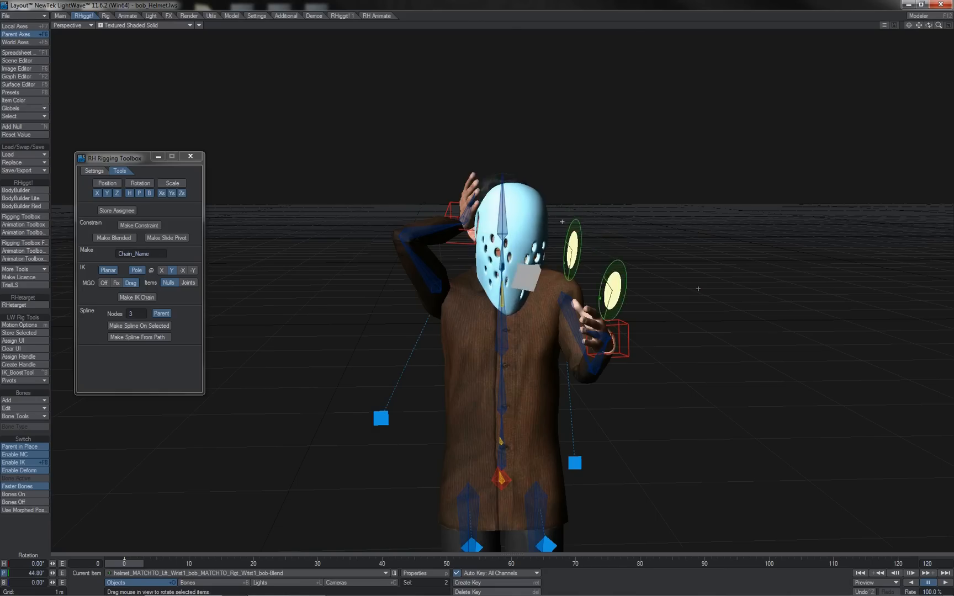
Step: Blend the helmet to Rgt_Wrist1_bob too, then select and rotate it onto the head
{"action": "left_click", "coordinate": [512, 237]}
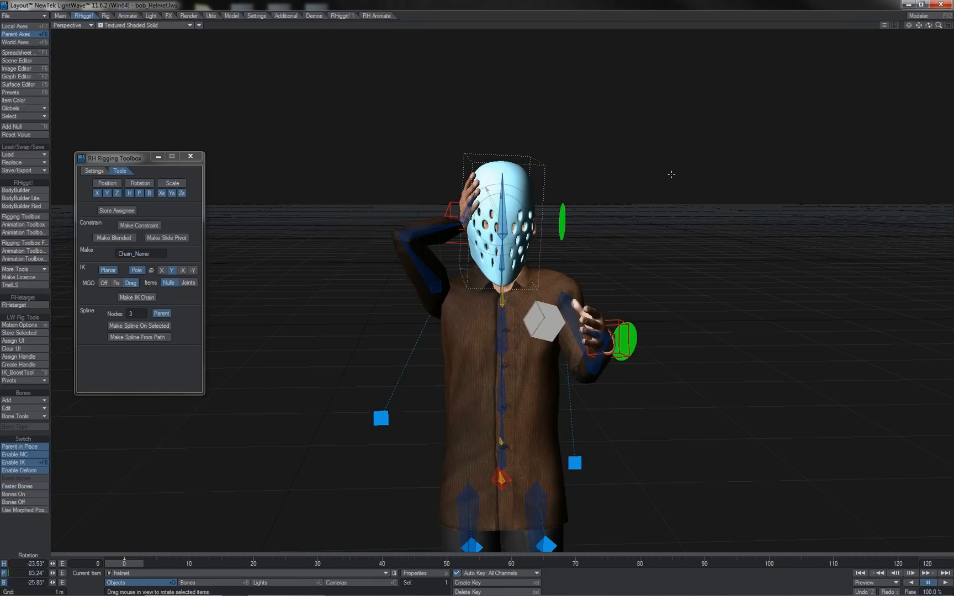